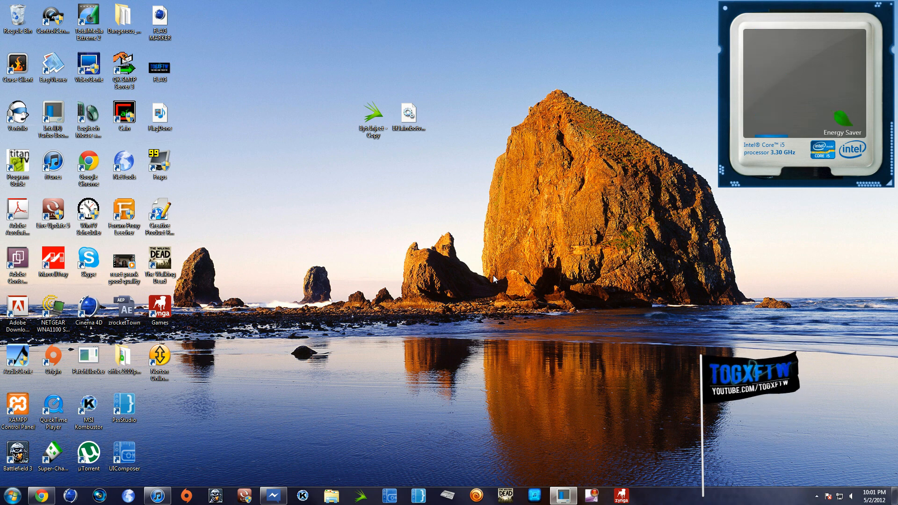
{"action": "mouse_move", "coordinate": [137, 340]}
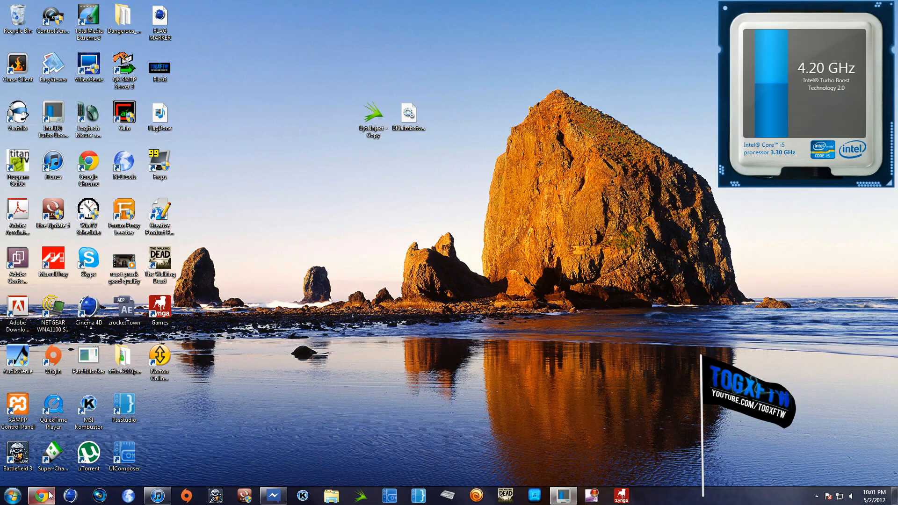
Bring YouTube forward, open the account inbox and read the second E3 flasher message.
{"action": "left_click", "coordinate": [40, 496]}
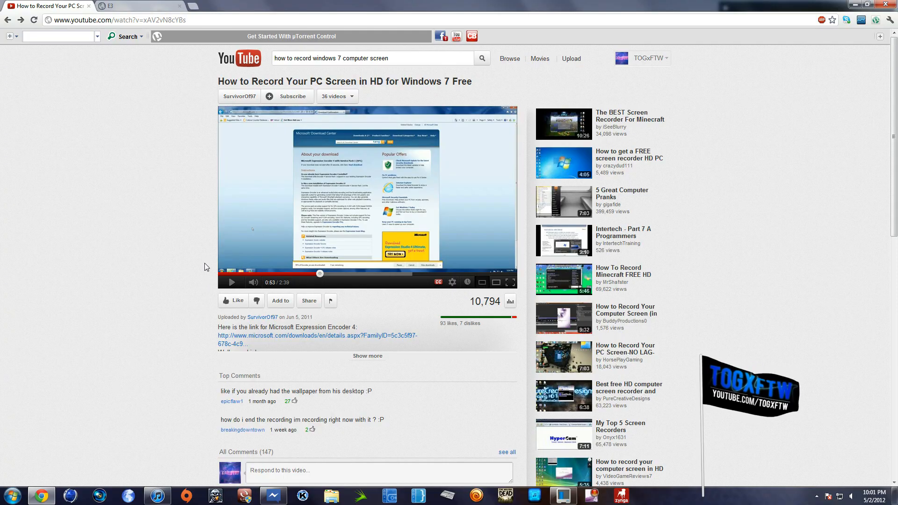
{"action": "mouse_move", "coordinate": [650, 67]}
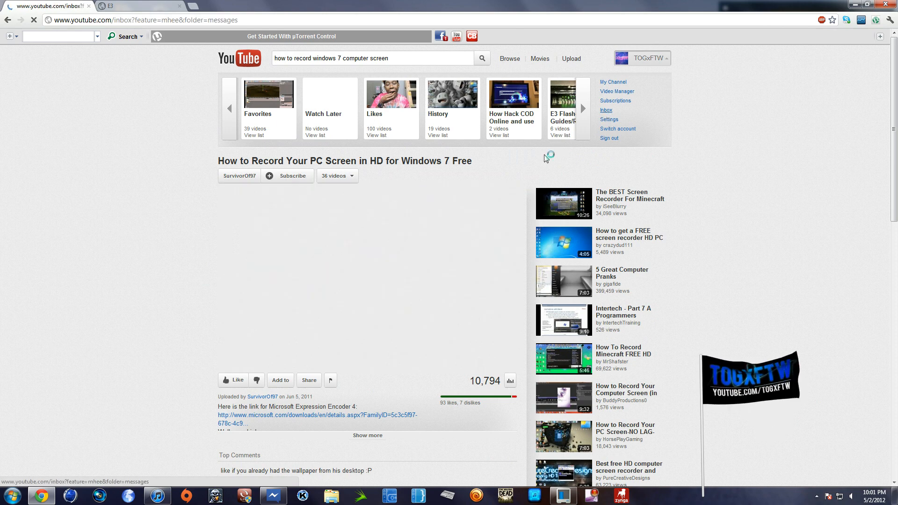
{"action": "left_click", "coordinate": [604, 110]}
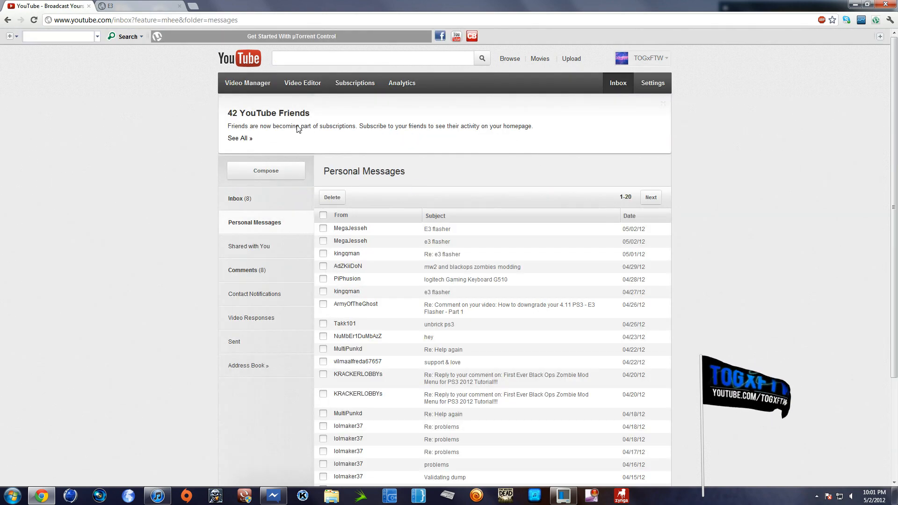
{"action": "left_click", "coordinate": [236, 198]}
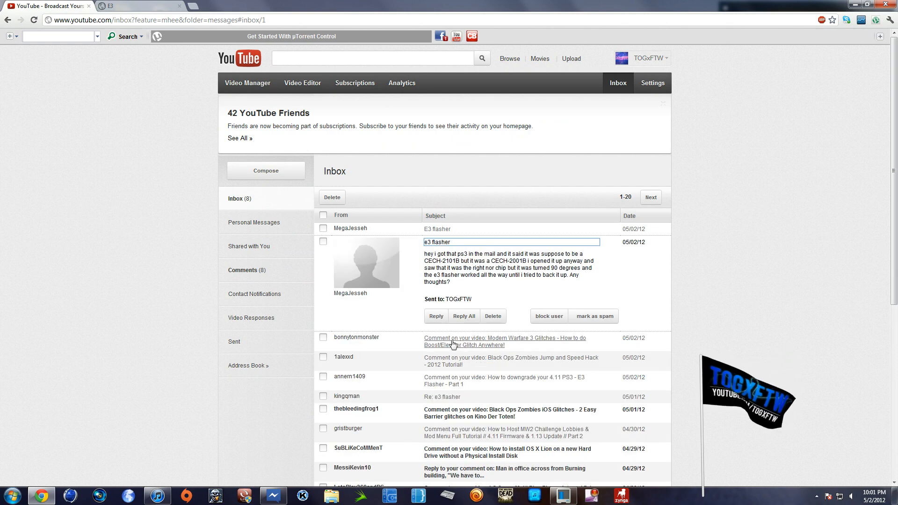
Read the Black Ops Zombies iOS Glitches and 4.11 PS3 downgrade comments, then scan the rest of the list.
{"action": "left_click", "coordinate": [504, 341]}
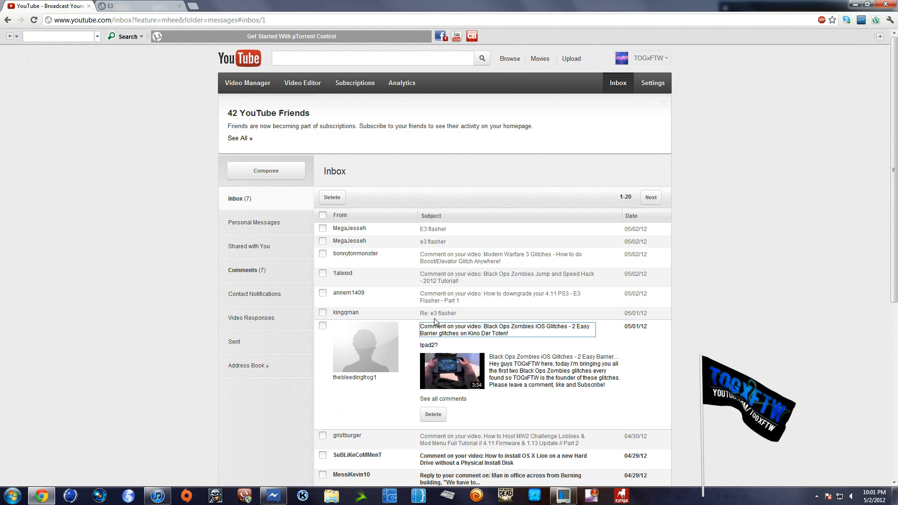
{"action": "left_click", "coordinate": [498, 297]}
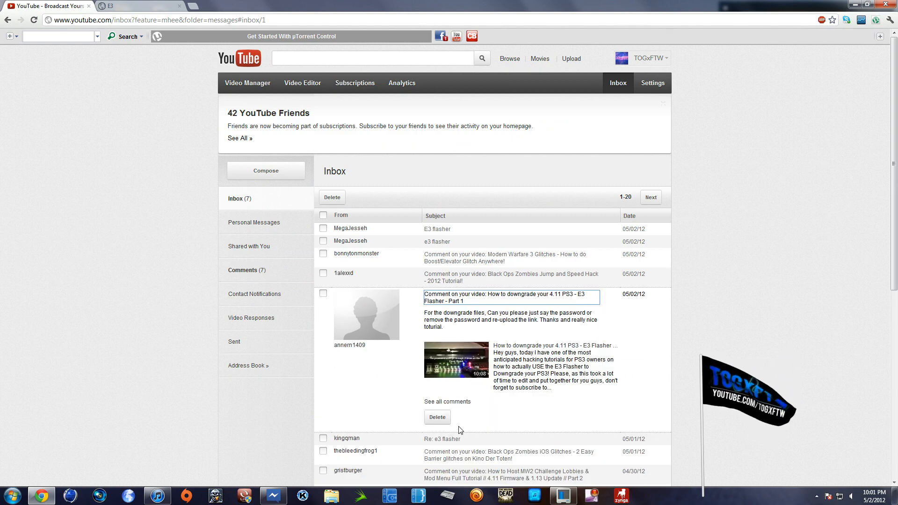
{"action": "scroll", "scroll_direction": "down", "scroll_amount": 3}
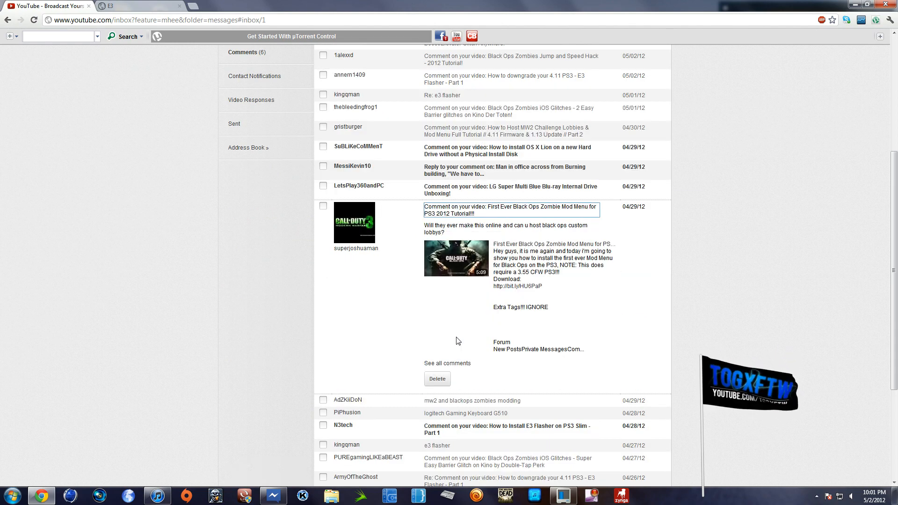
{"action": "scroll", "scroll_direction": "down", "scroll_amount": 3}
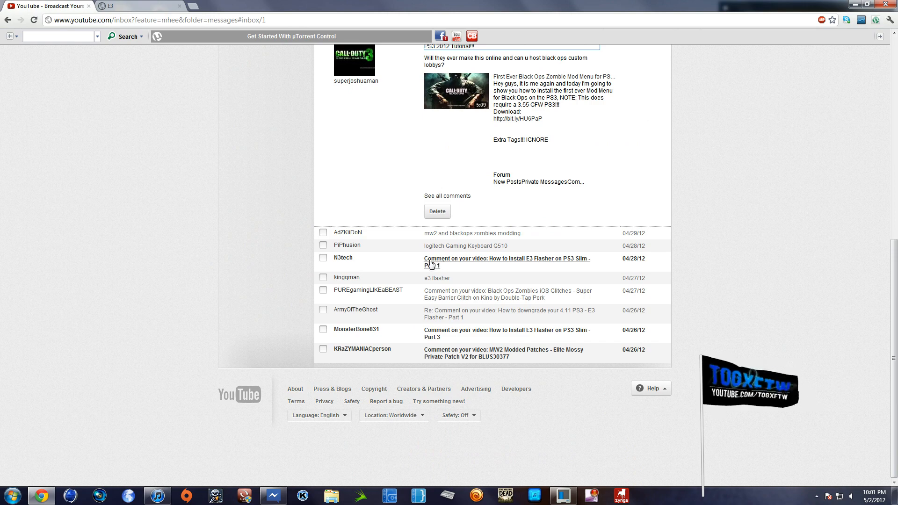
{"action": "scroll", "scroll_direction": "up", "scroll_amount": 3}
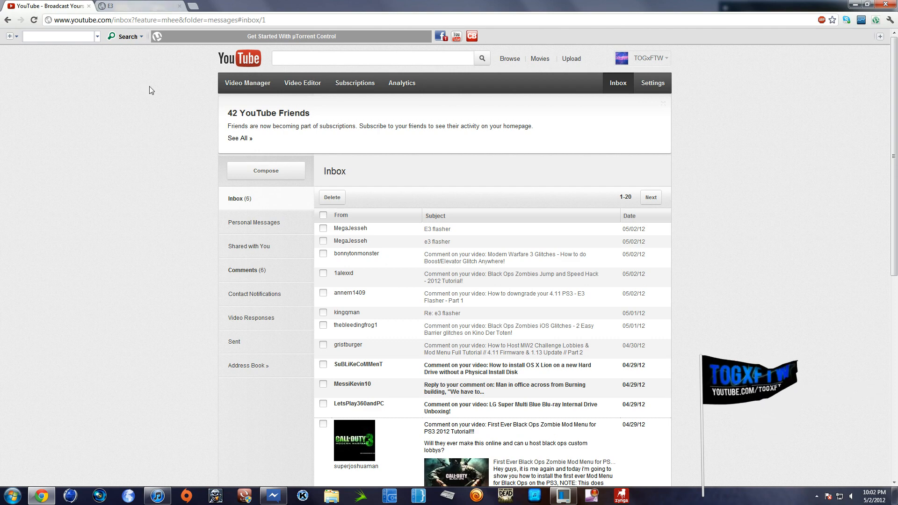
{"action": "left_click", "coordinate": [138, 6]}
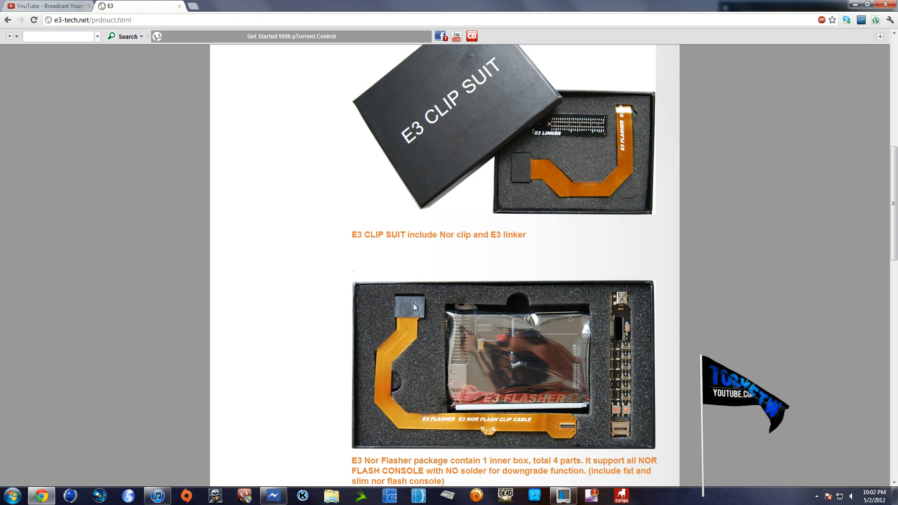
{"action": "mouse_move", "coordinate": [431, 293]}
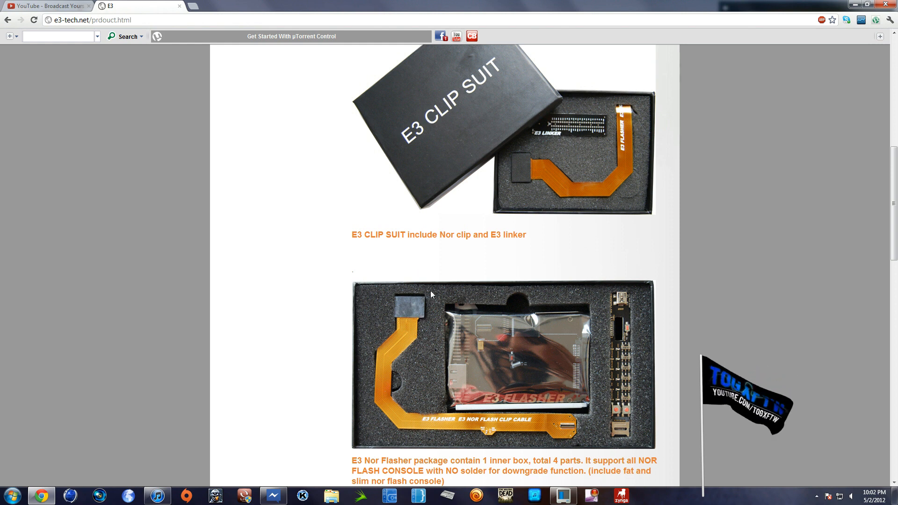
{"action": "mouse_move", "coordinate": [415, 317]}
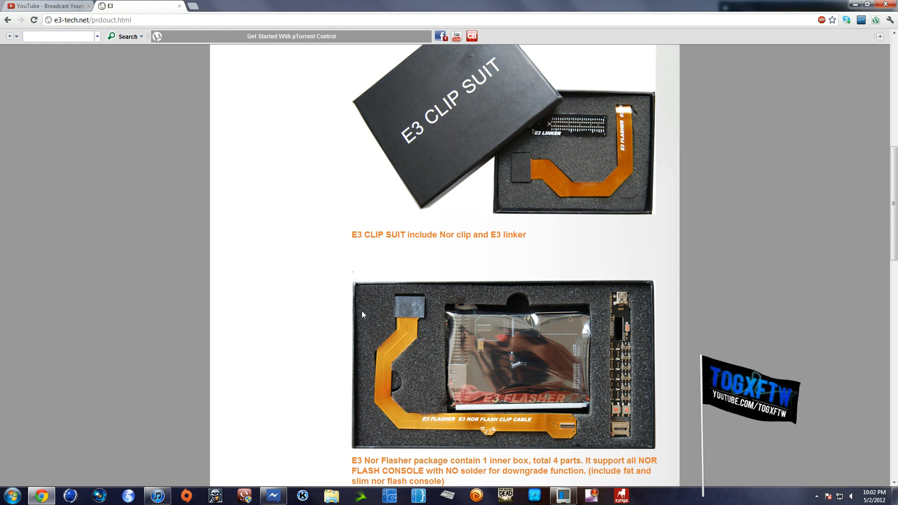
{"action": "mouse_move", "coordinate": [402, 311]}
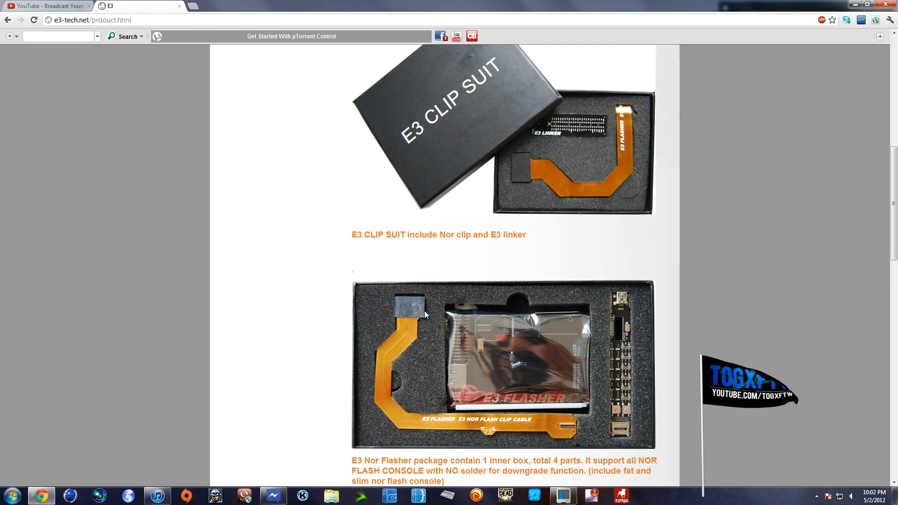
{"action": "mouse_move", "coordinate": [424, 308]}
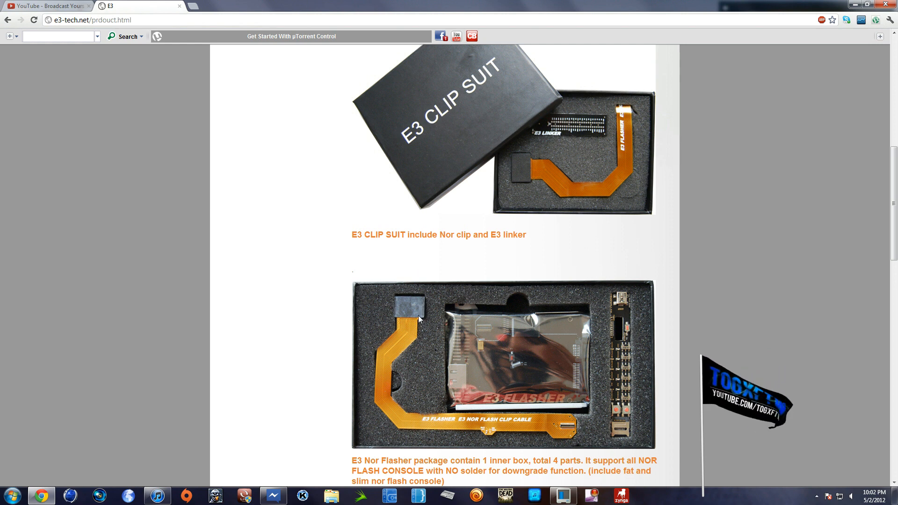
{"action": "mouse_move", "coordinate": [398, 310]}
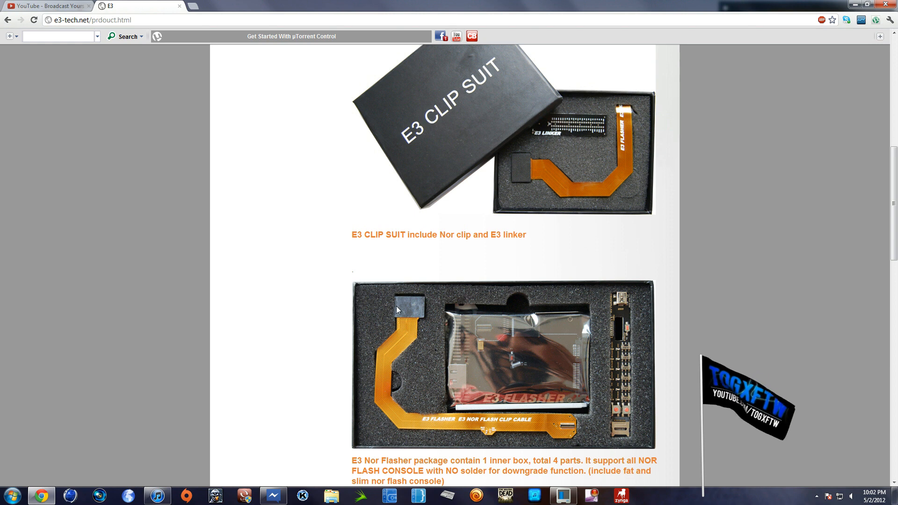
{"action": "mouse_move", "coordinate": [417, 325]}
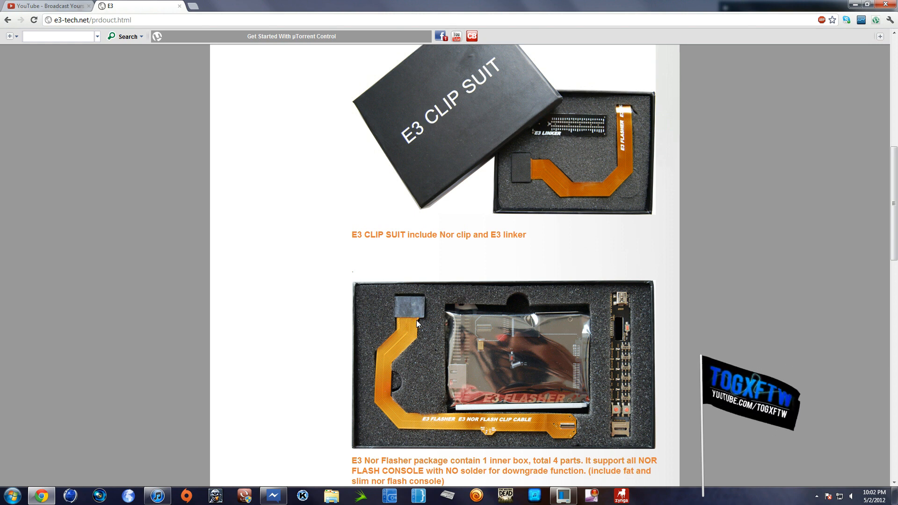
{"action": "mouse_move", "coordinate": [385, 288]}
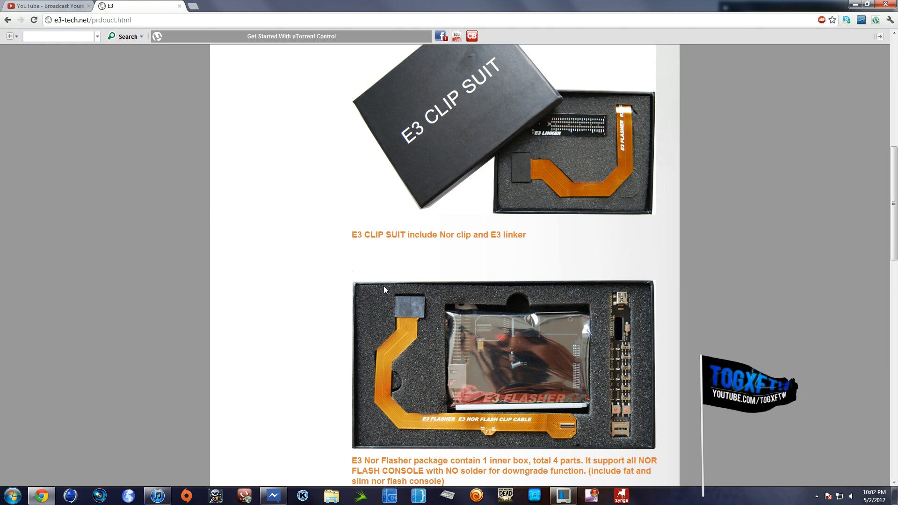
{"action": "mouse_move", "coordinate": [430, 313]}
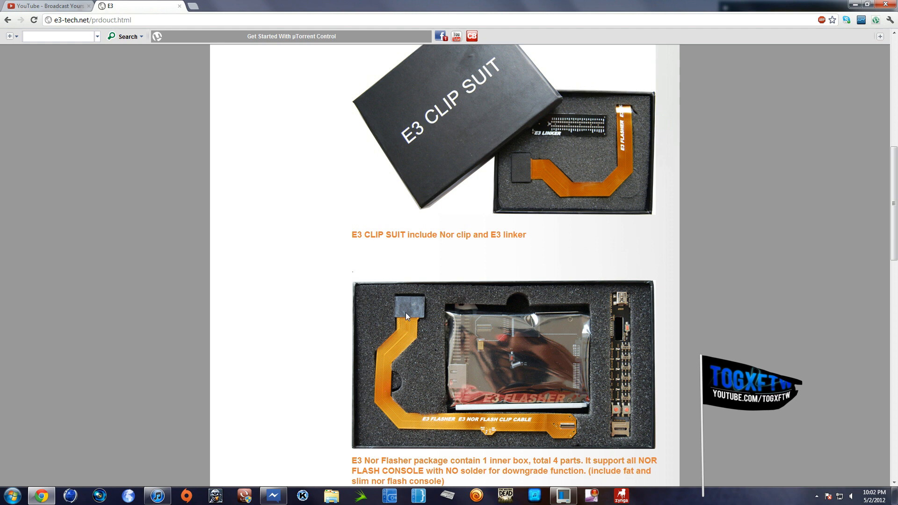
{"action": "mouse_move", "coordinate": [431, 290]}
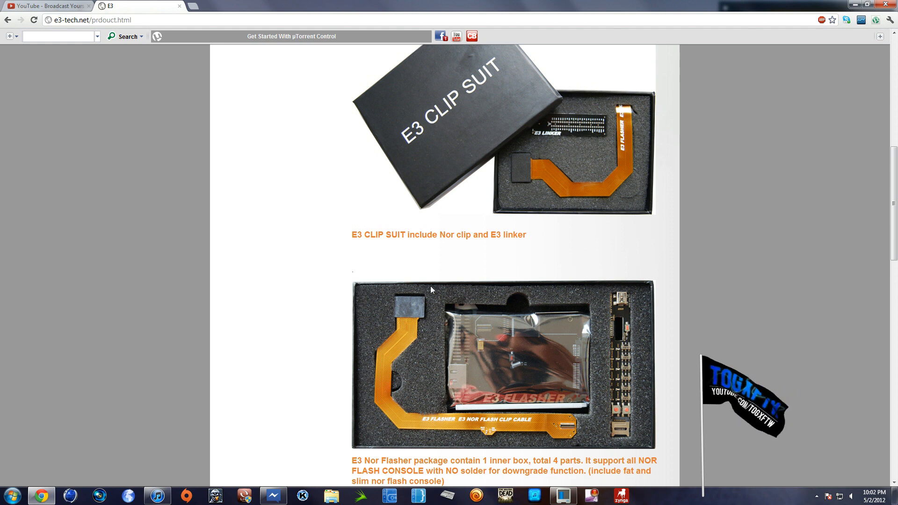
{"action": "mouse_move", "coordinate": [412, 323]}
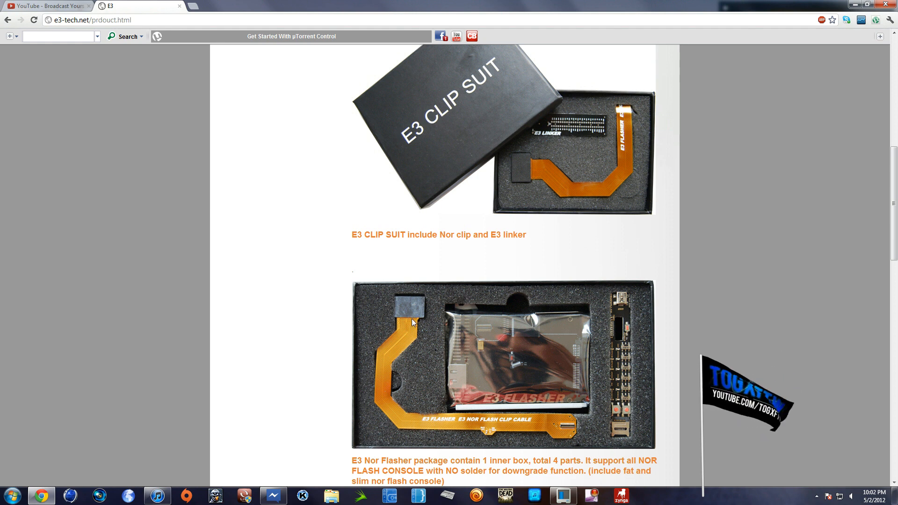
{"action": "mouse_move", "coordinate": [406, 300]}
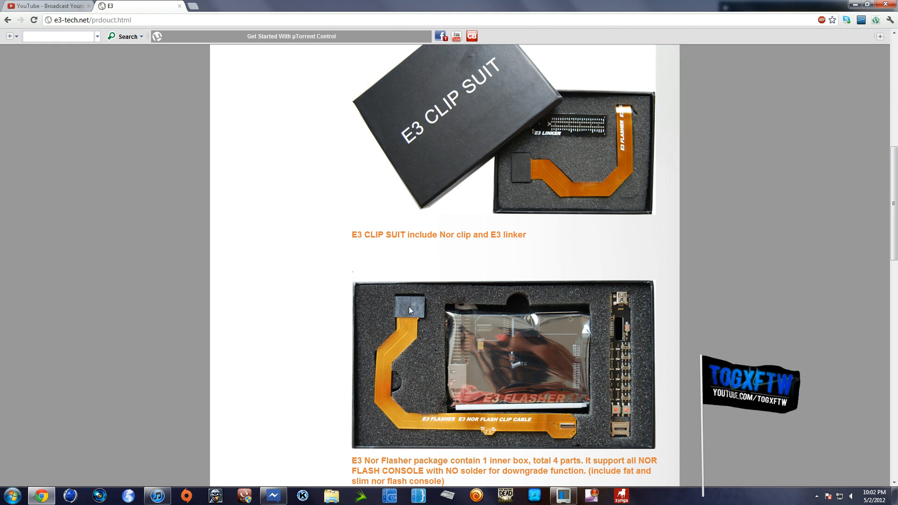
{"action": "mouse_move", "coordinate": [384, 309]}
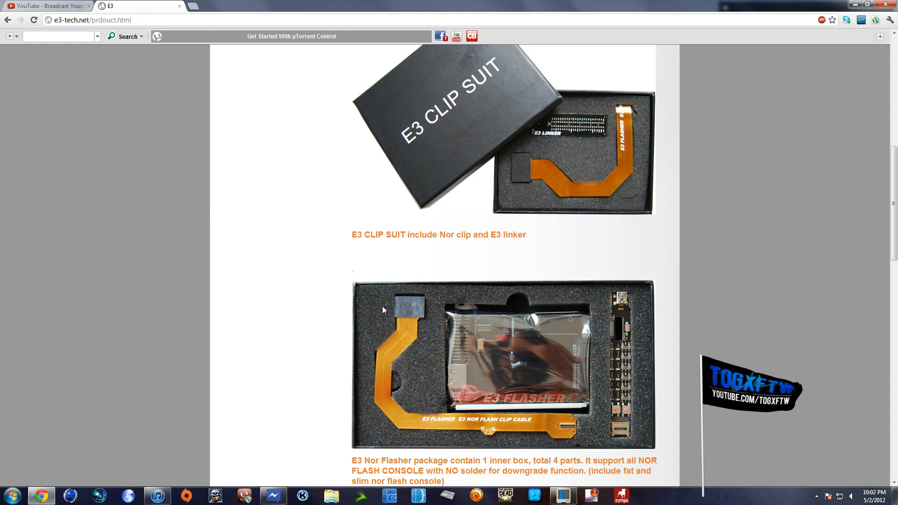
{"action": "mouse_move", "coordinate": [361, 319]}
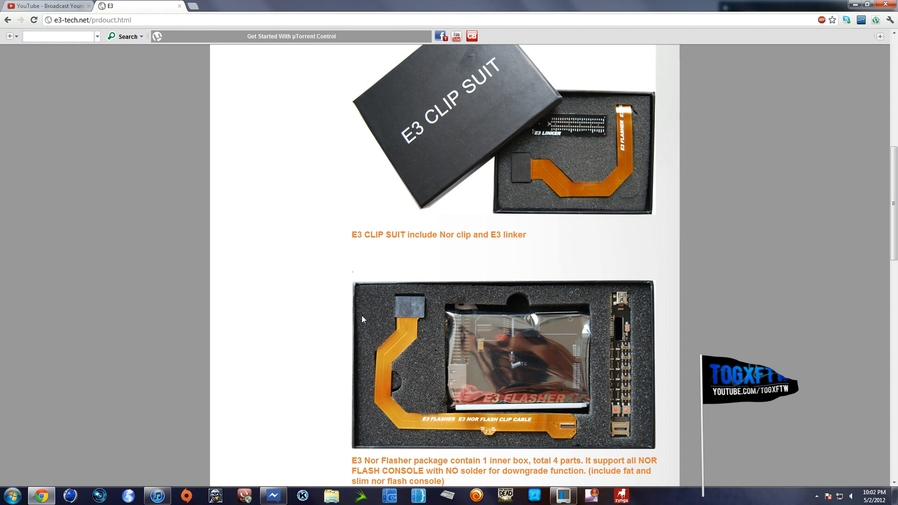
{"action": "mouse_move", "coordinate": [404, 300]}
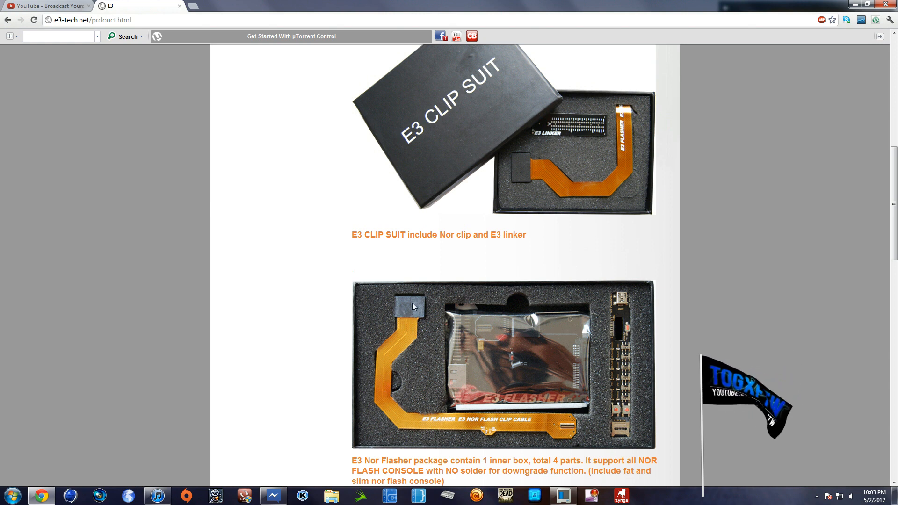
{"action": "mouse_move", "coordinate": [361, 227]}
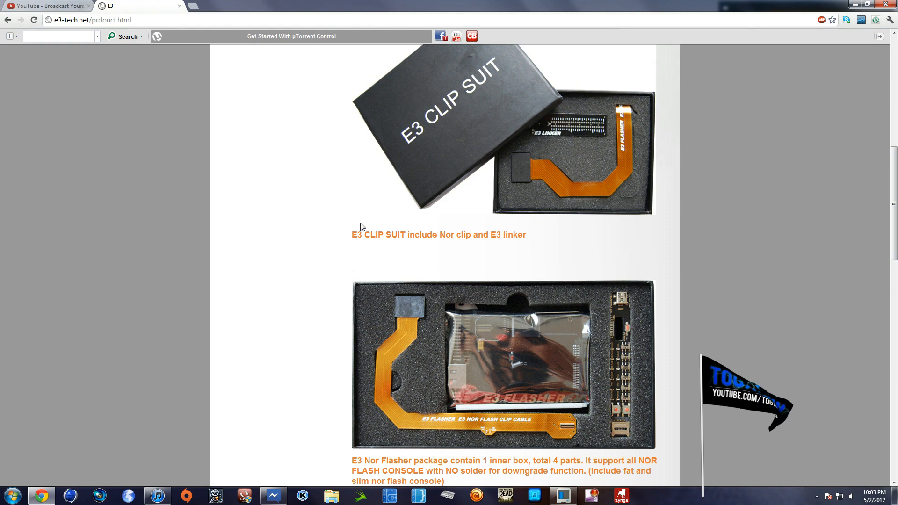
{"action": "scroll", "scroll_direction": "down", "scroll_amount": 3}
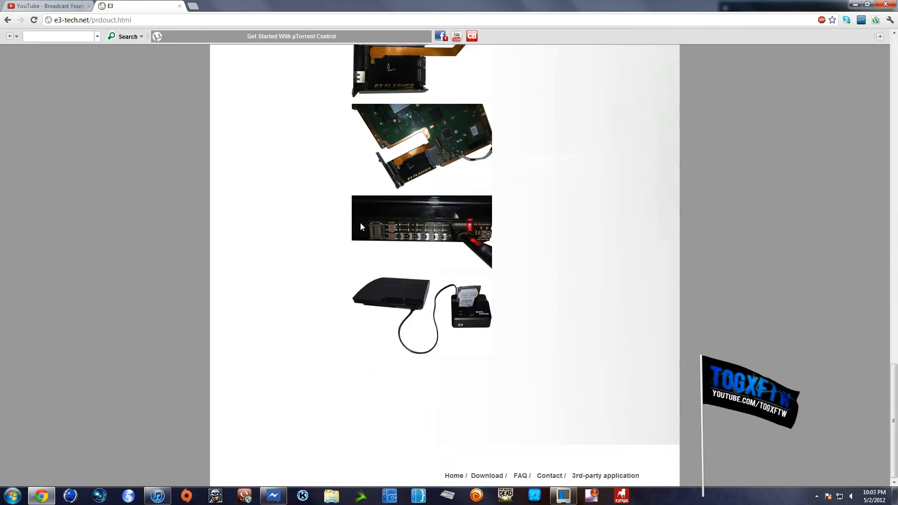
{"action": "scroll", "scroll_direction": "up", "scroll_amount": 3}
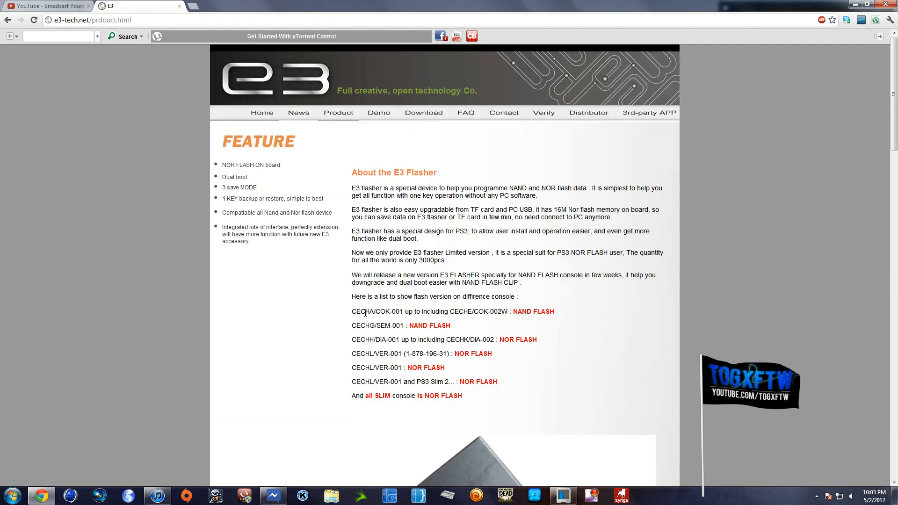
{"action": "scroll", "scroll_direction": "down", "scroll_amount": 3}
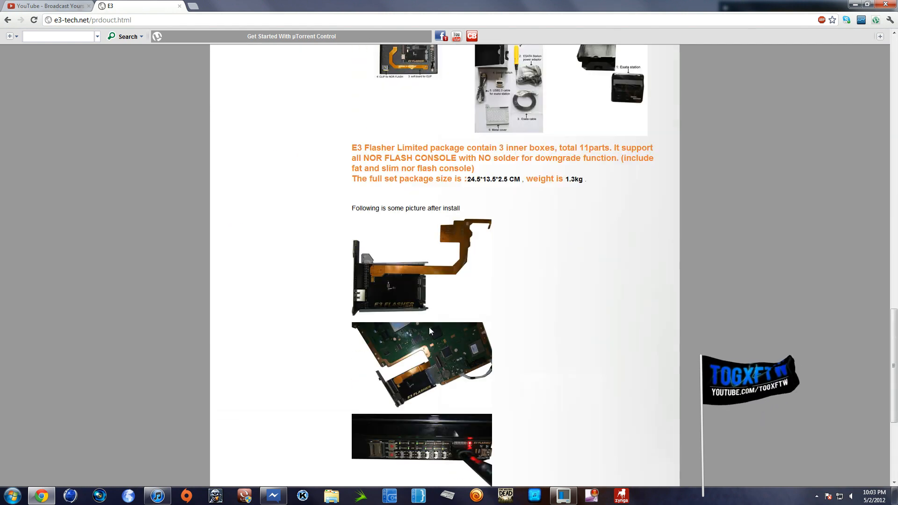
{"action": "scroll", "scroll_direction": "up", "scroll_amount": 3}
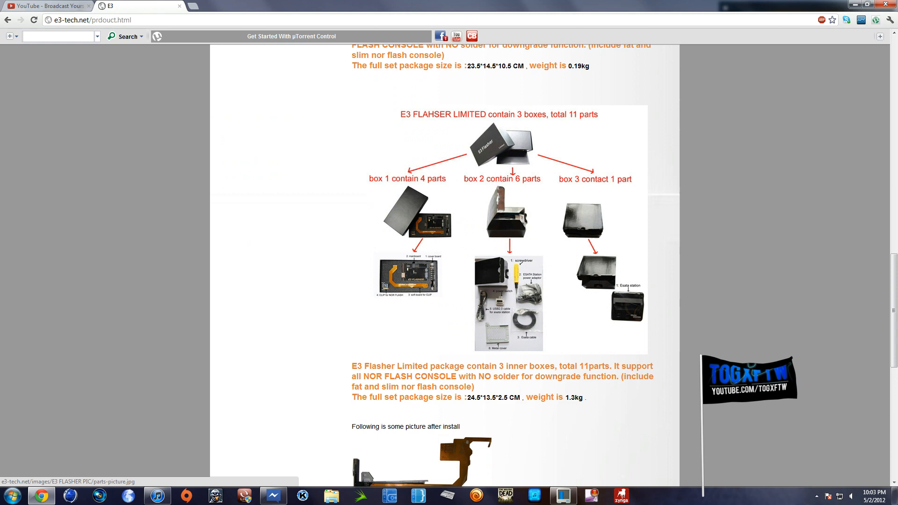
{"action": "scroll", "scroll_direction": "up", "scroll_amount": 3}
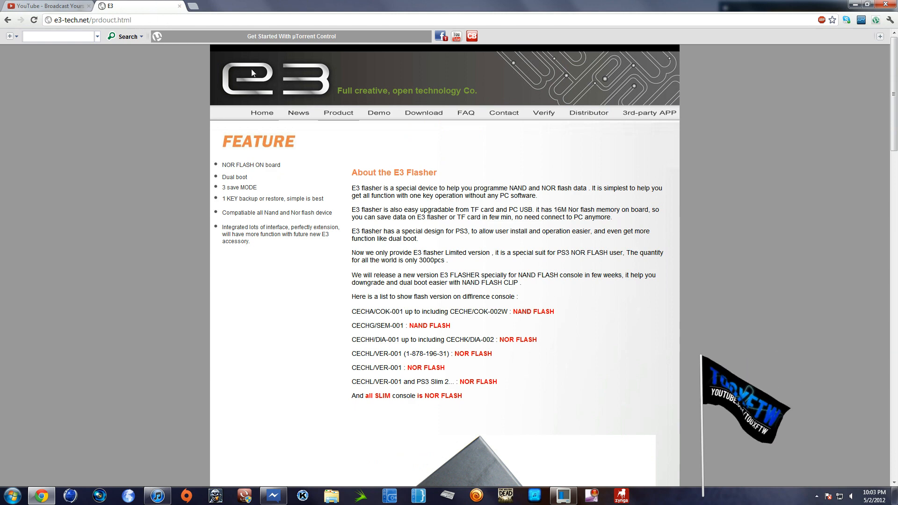
Return to index.asp via the E3 logo and clear the selection over the February 2012 news.
{"action": "left_click", "coordinate": [265, 112]}
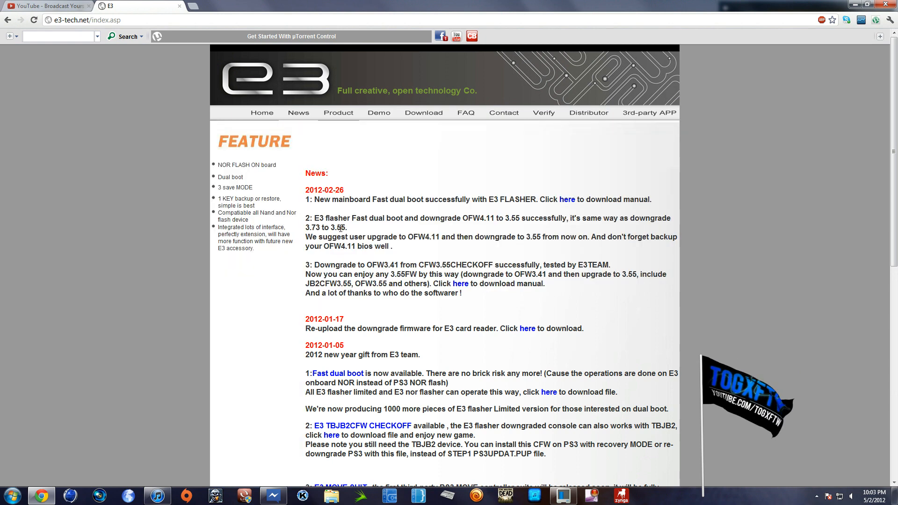
{"action": "mouse_move", "coordinate": [306, 201]}
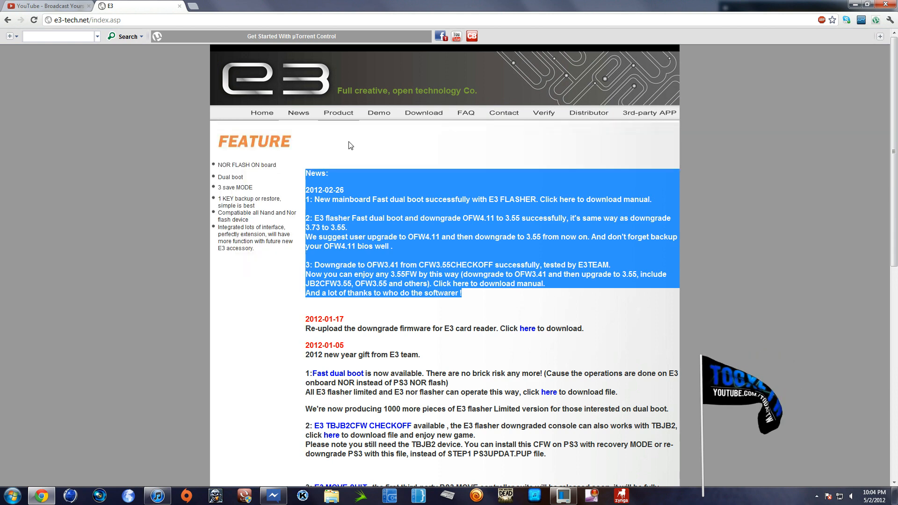
{"action": "left_click", "coordinate": [196, 125]}
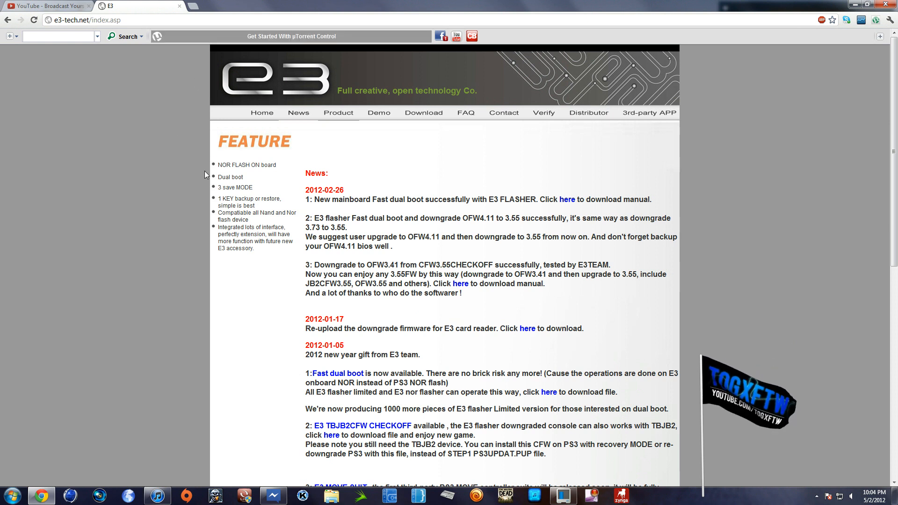
{"action": "mouse_move", "coordinate": [202, 341]}
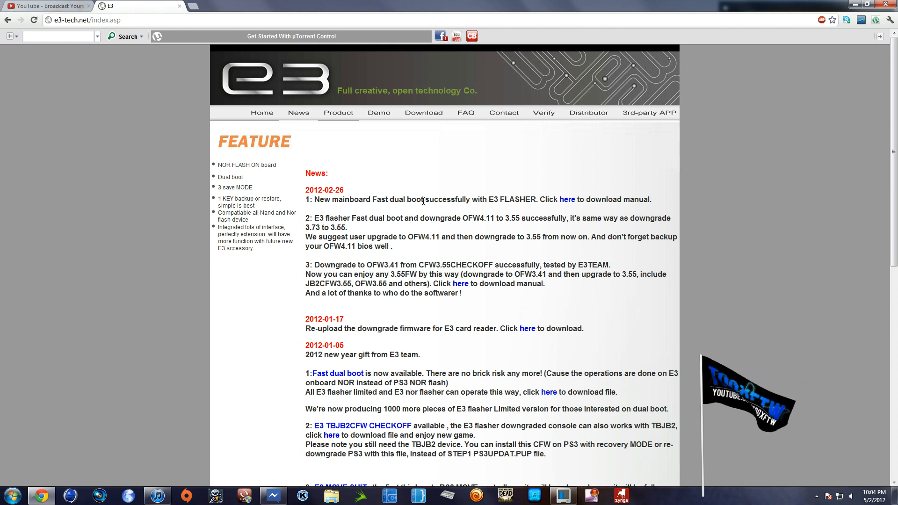
{"action": "mouse_move", "coordinate": [465, 248]}
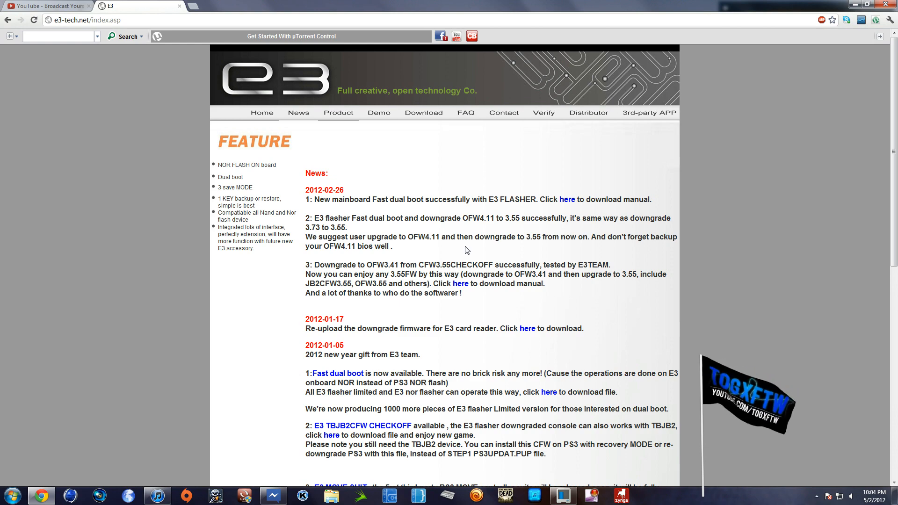